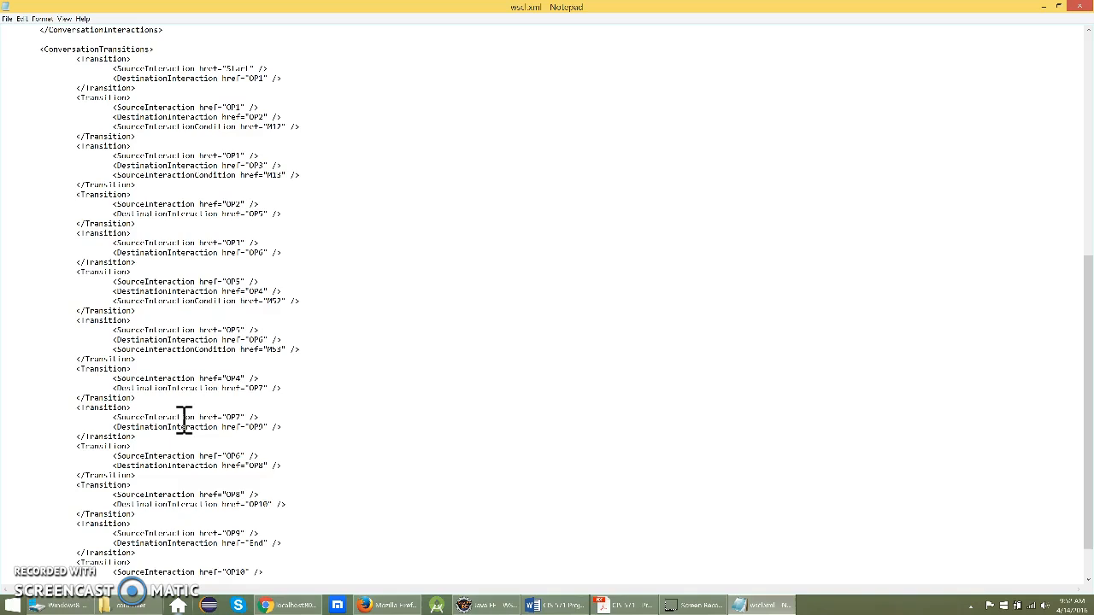
mouse_move(508, 18)
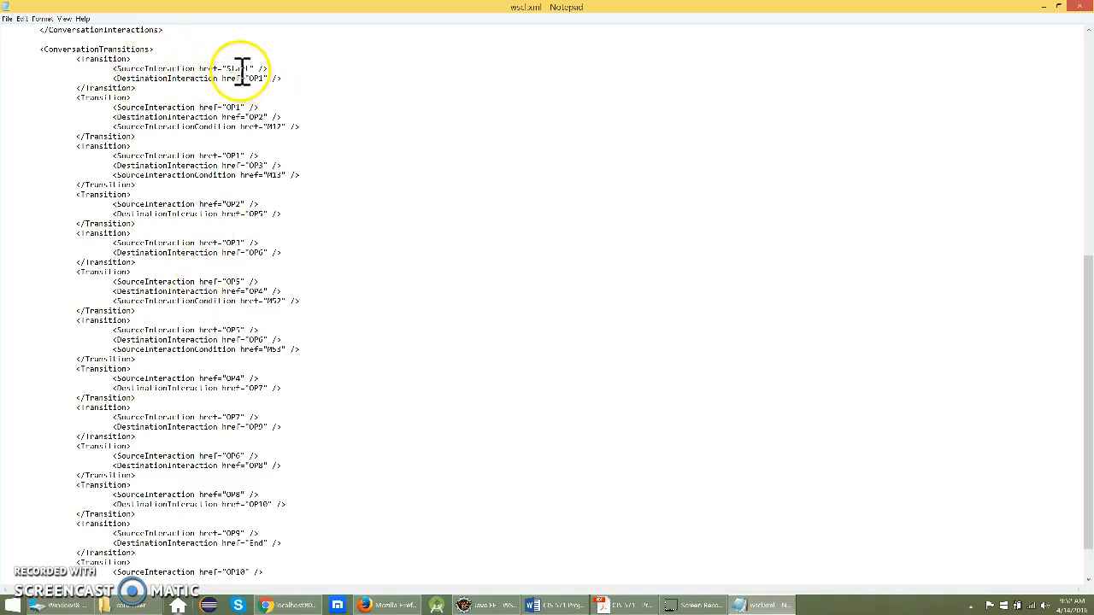
mouse_move(263, 127)
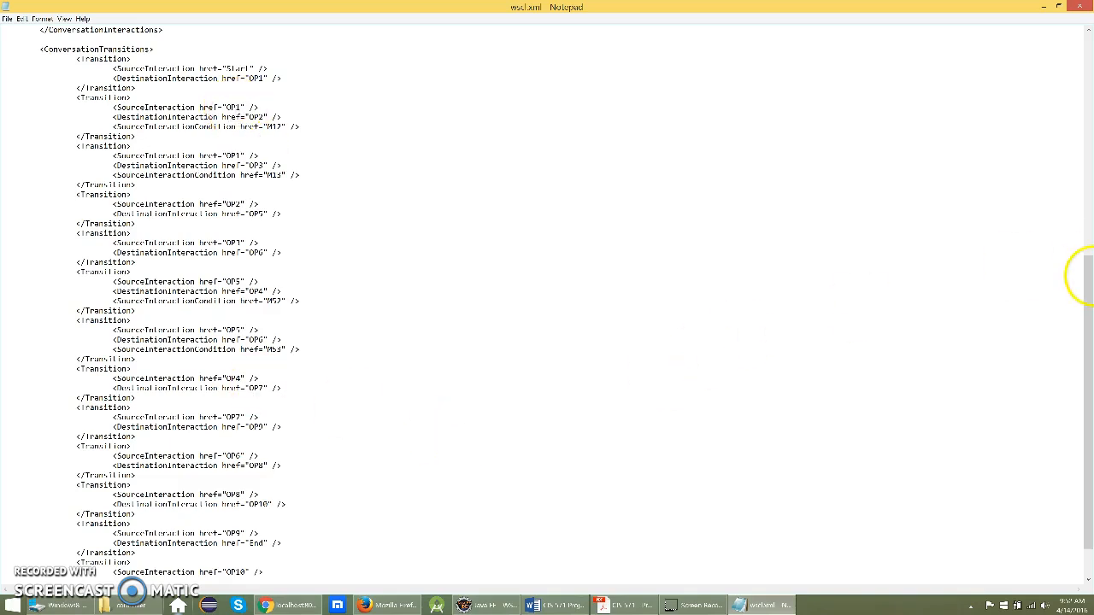
Bring up Chrome's WSCL upload page and select wscl.xml as the file.
scroll("down", 3)
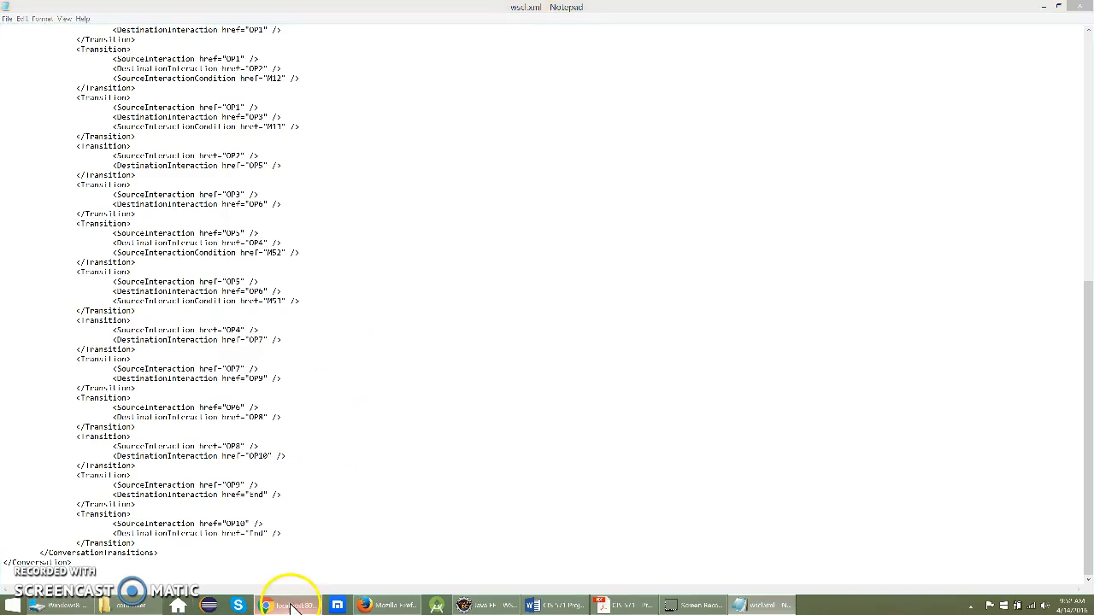
left_click(289, 606)
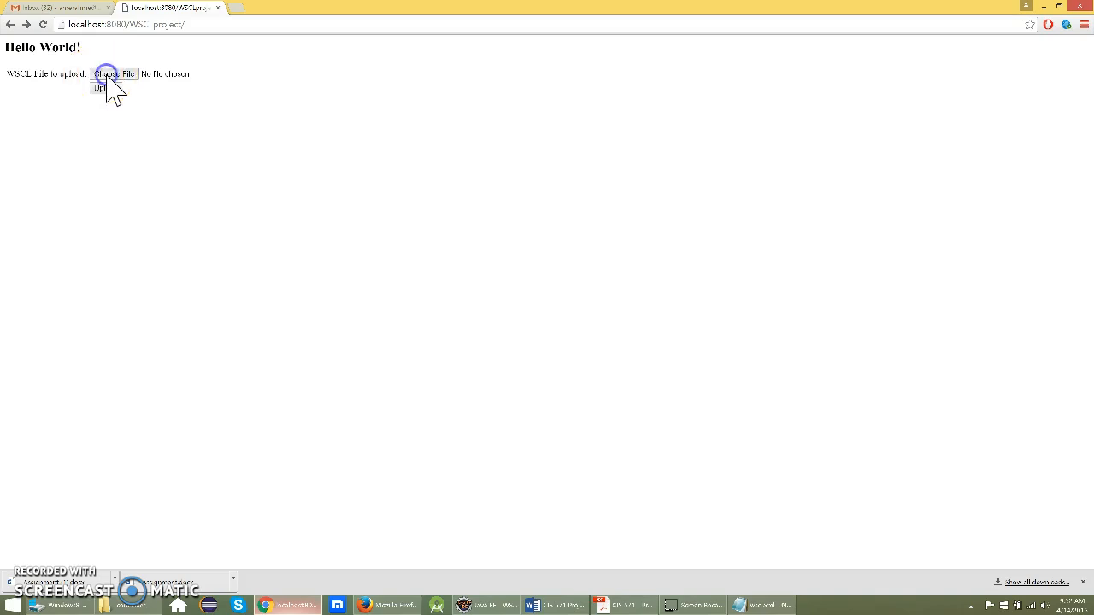
left_click(116, 74)
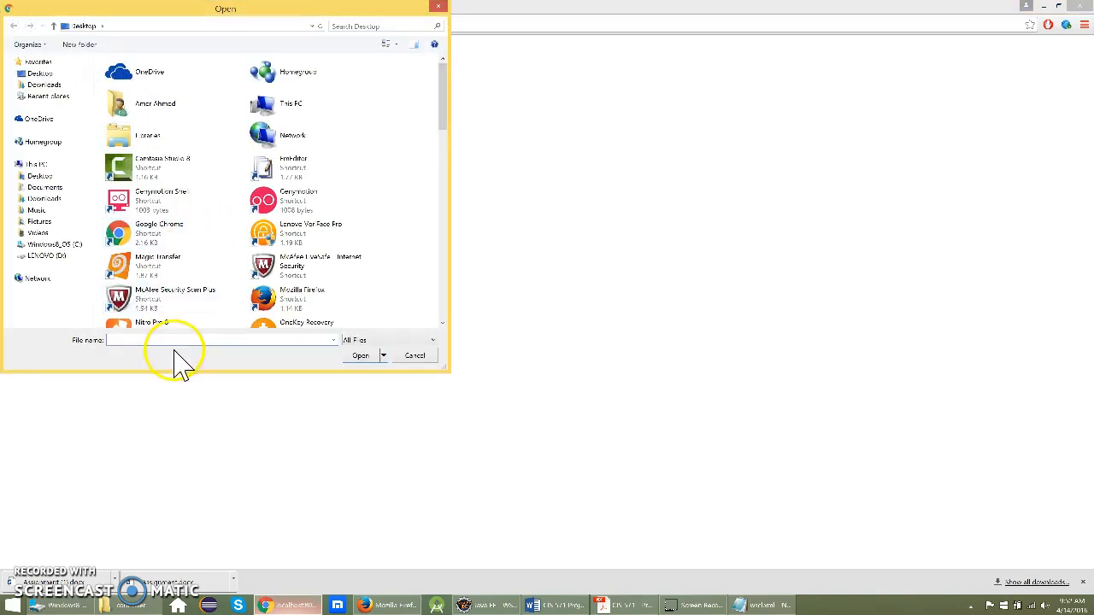
type("ws")
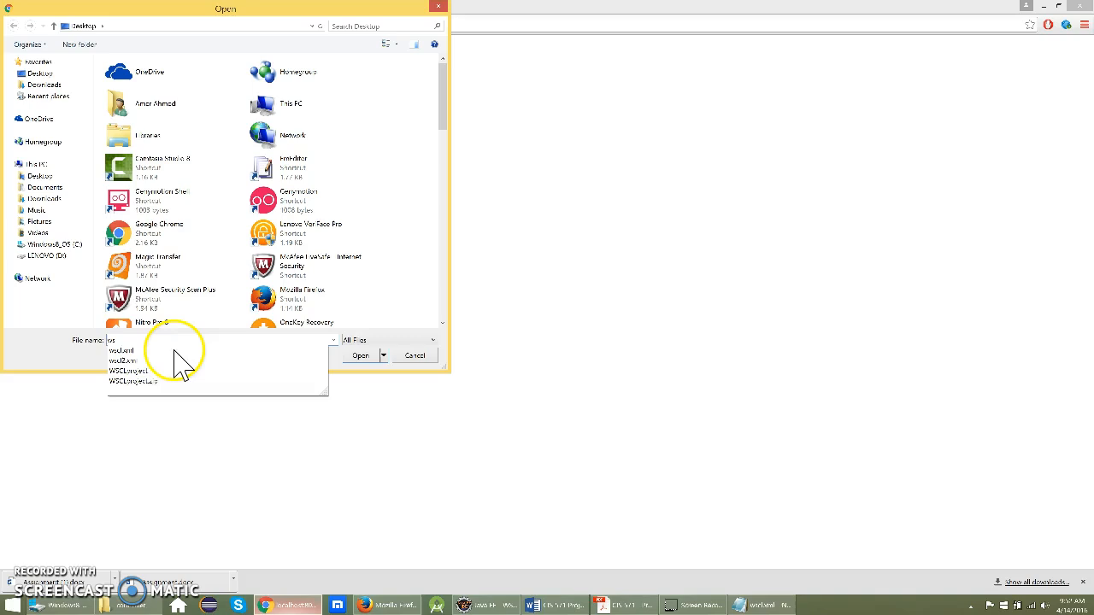
left_click(122, 351)
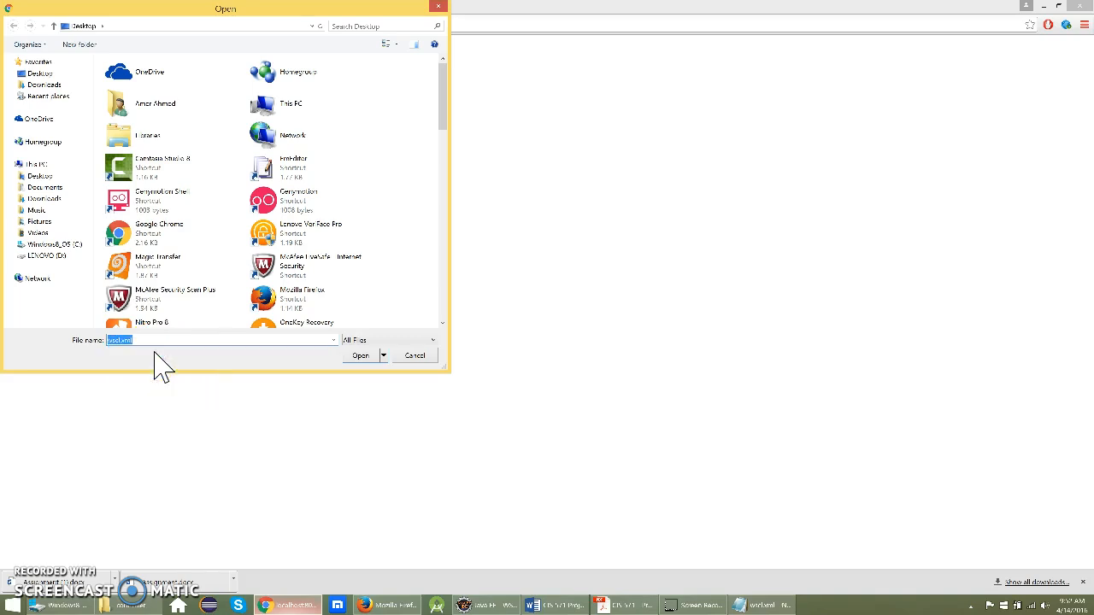
left_click(359, 356)
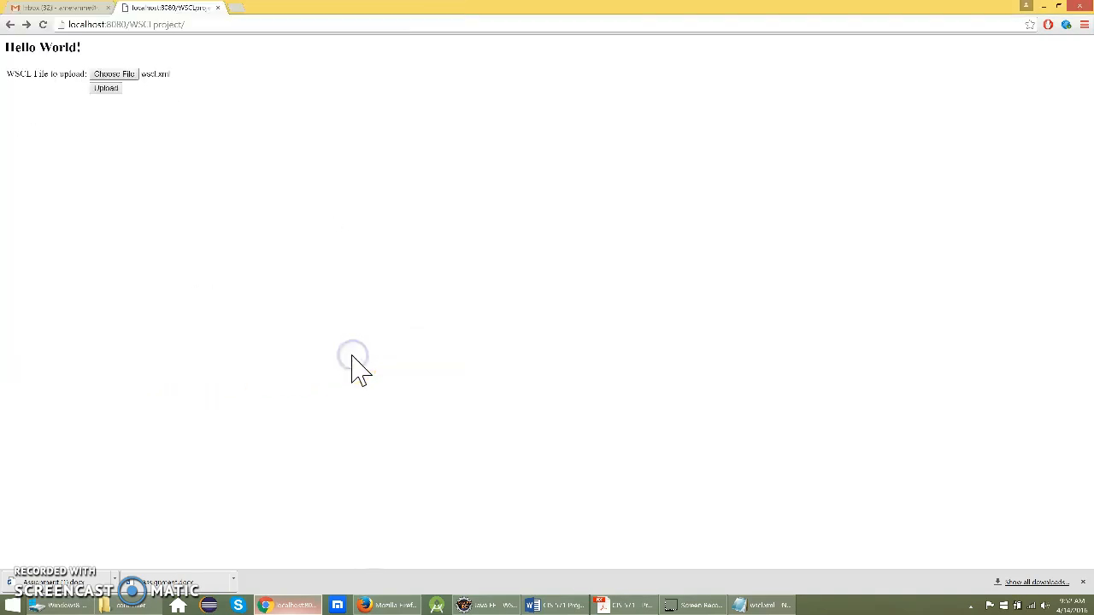
left_click(106, 88)
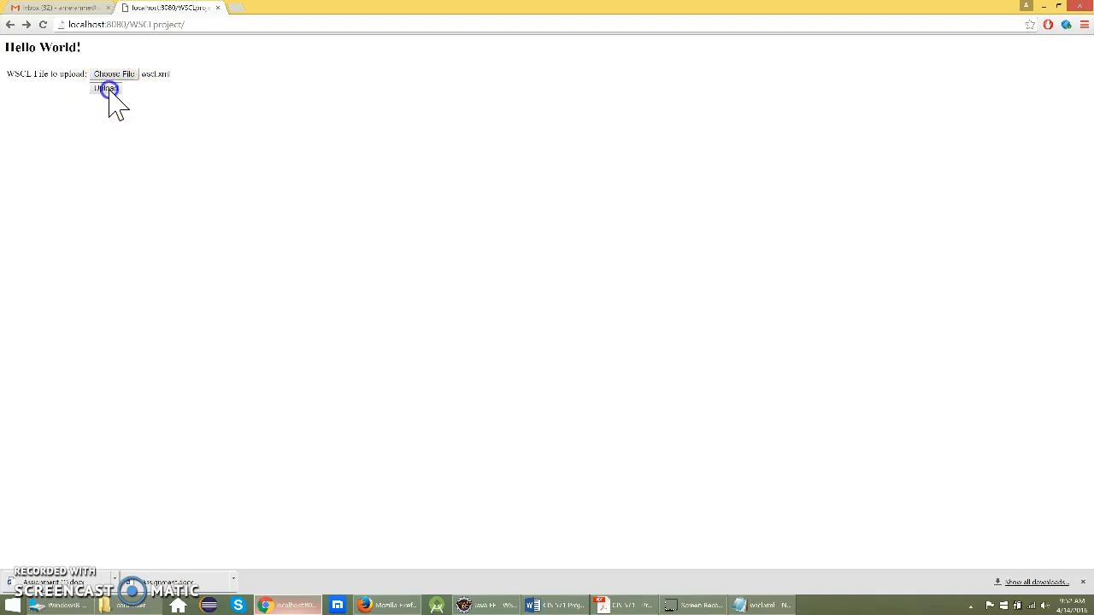
Upload wscl.xml and invoke the OP1, OP3 and OP6 REST services.
left_click(106, 89)
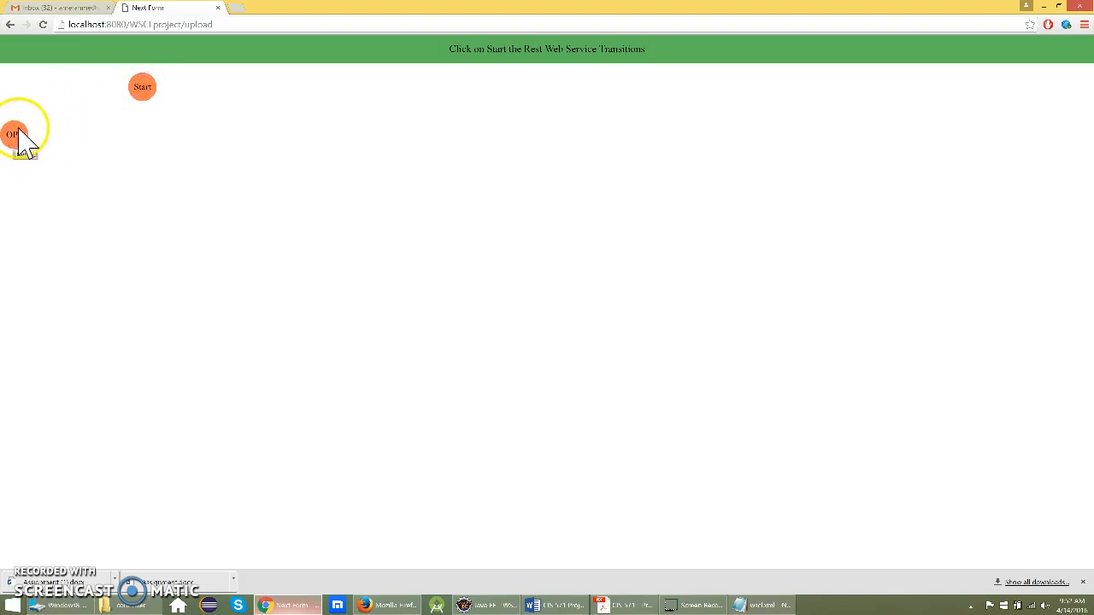
left_click(25, 155)
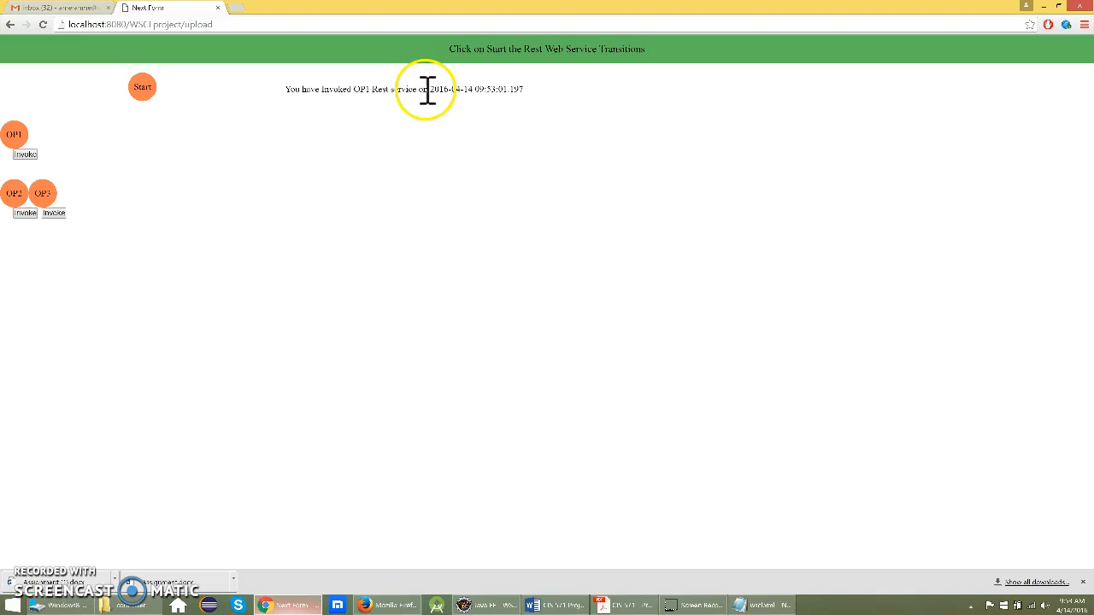
mouse_move(543, 94)
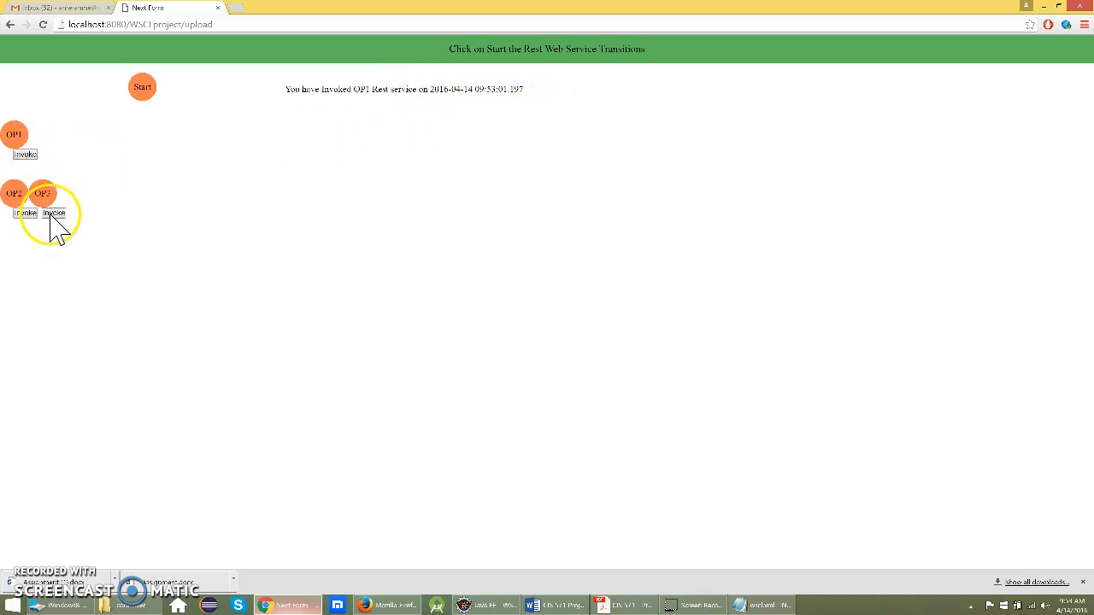
left_click(53, 212)
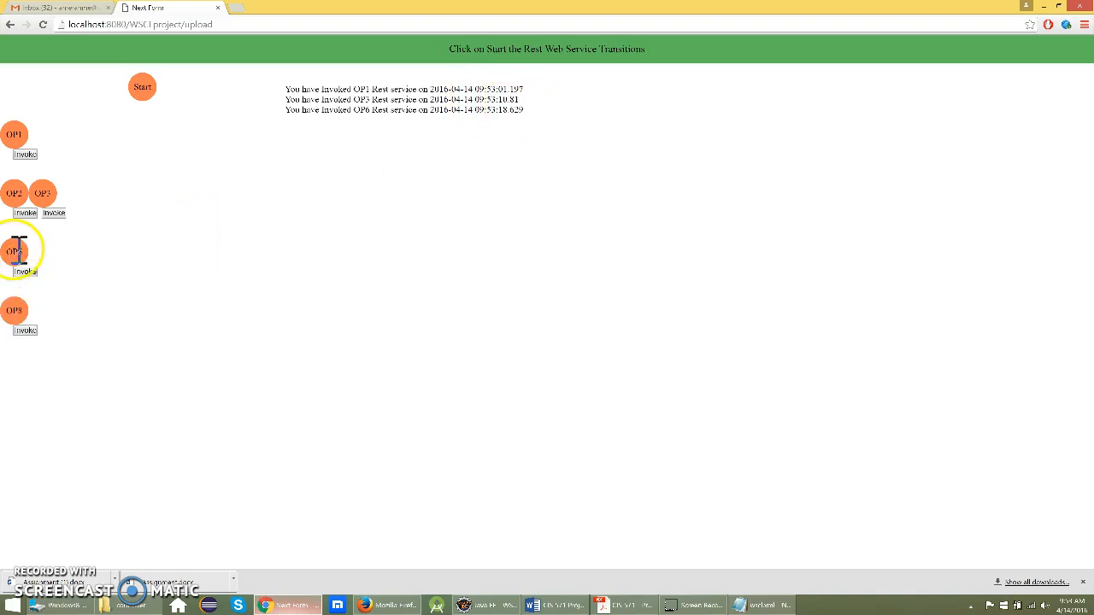
left_click(24, 330)
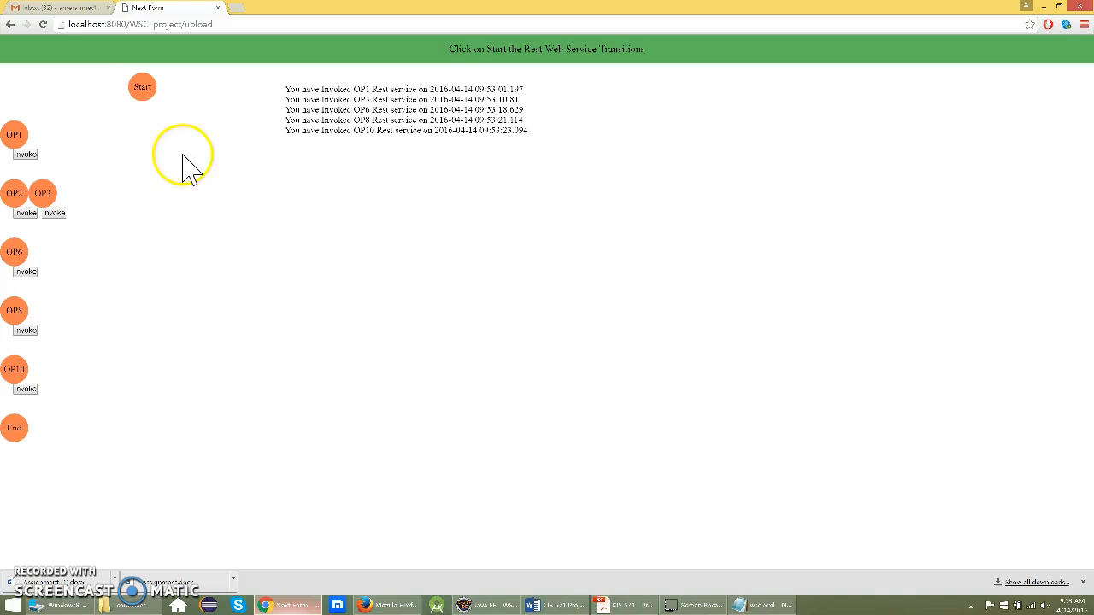
mouse_move(359, 397)
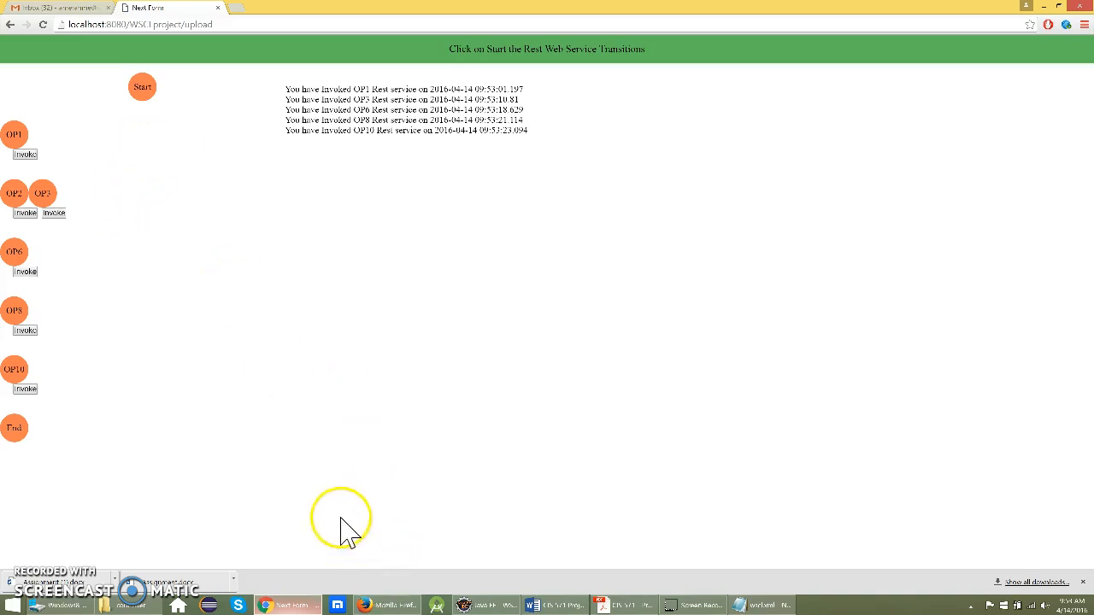
mouse_move(268, 342)
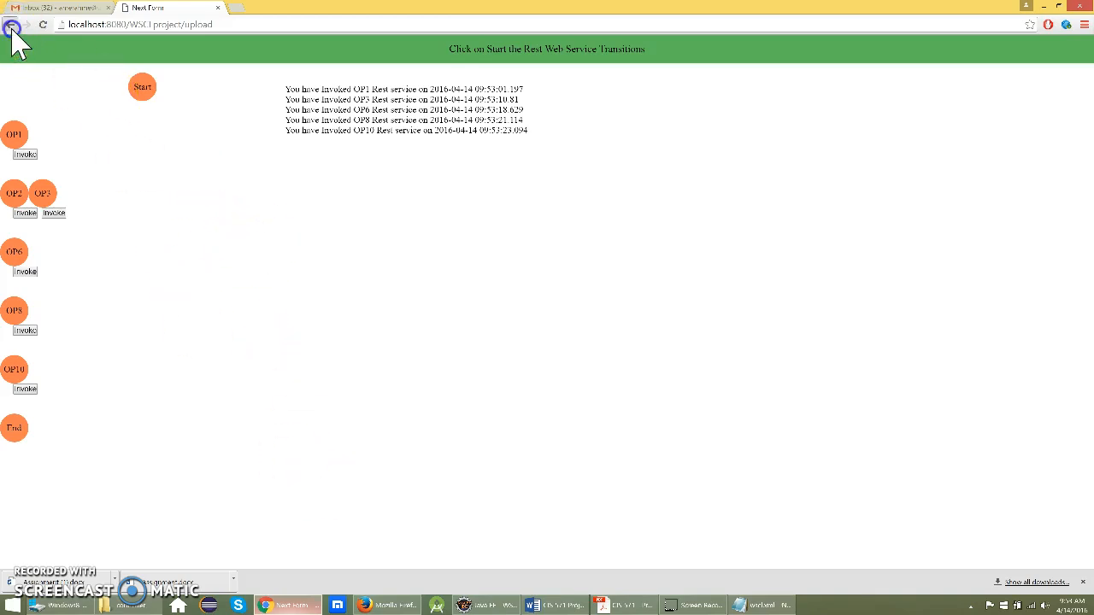
Reset the transitions page to Start and invoke OP1 again.
left_click(25, 154)
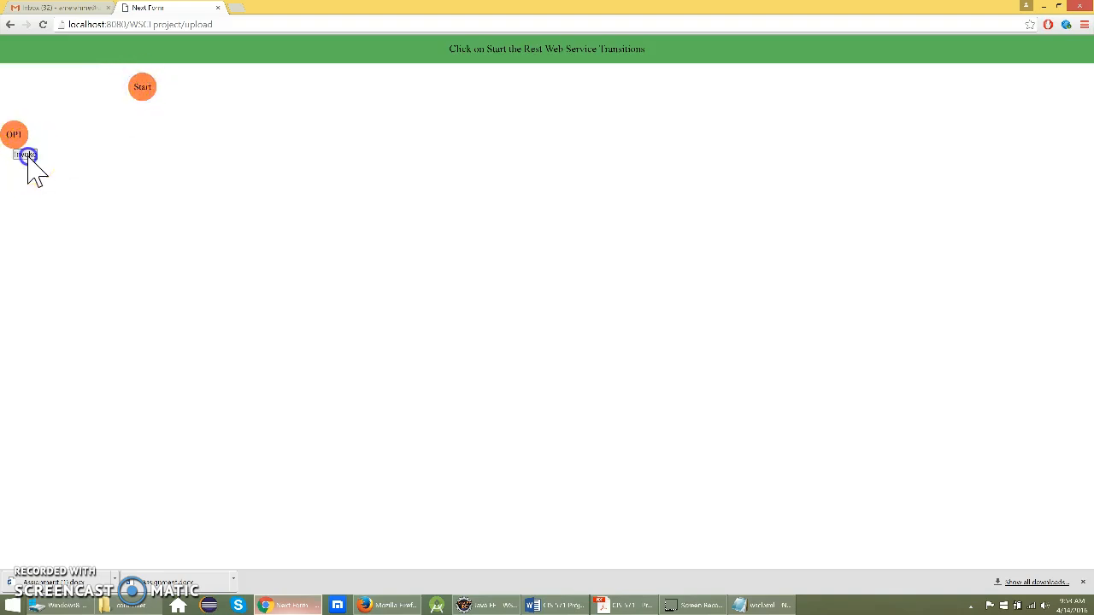
left_click(25, 155)
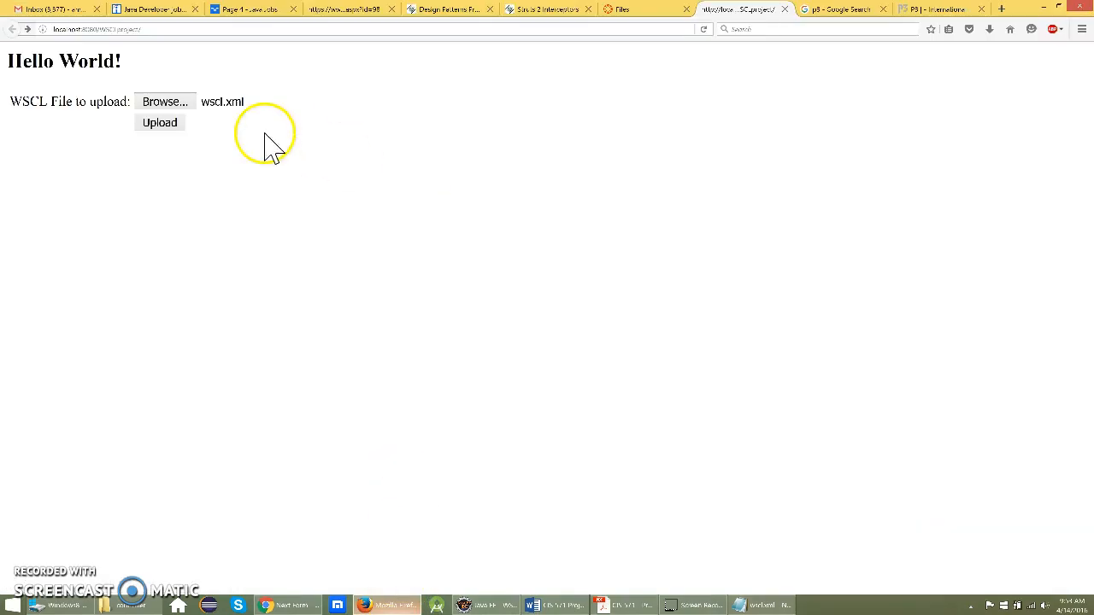
In Firefox, upload wscl.xml, start the transitions, and invoke OP1 and OP3.
left_click(160, 122)
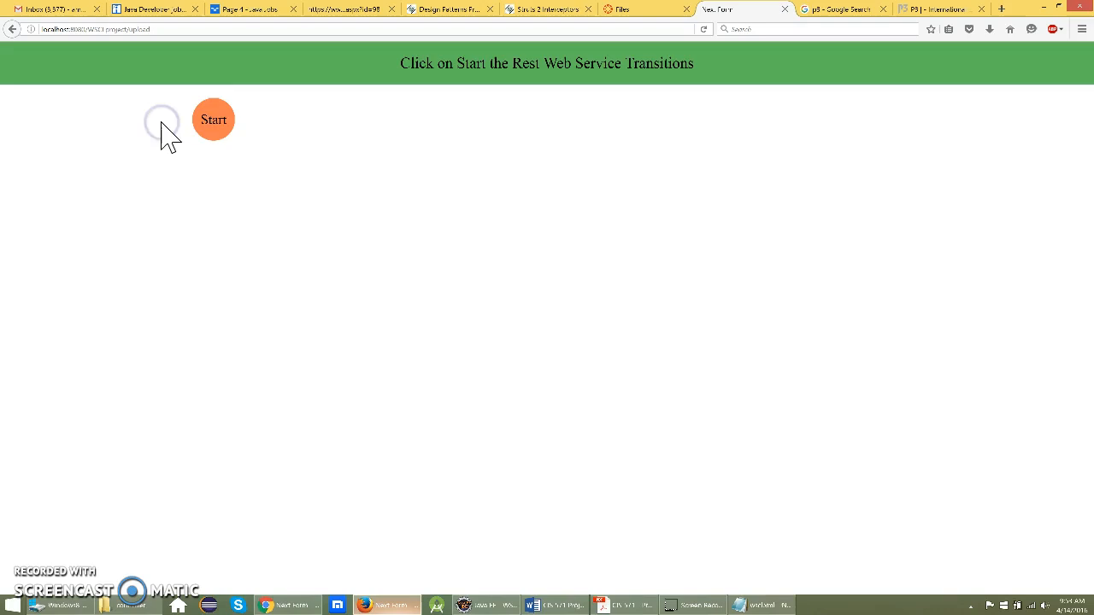
left_click(214, 119)
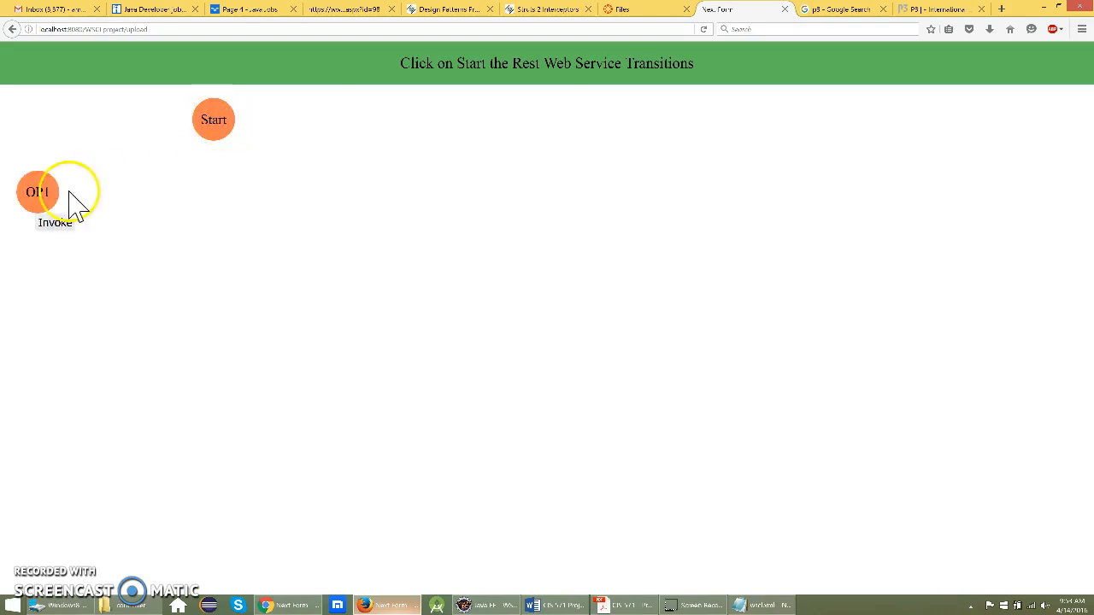
left_click(54, 222)
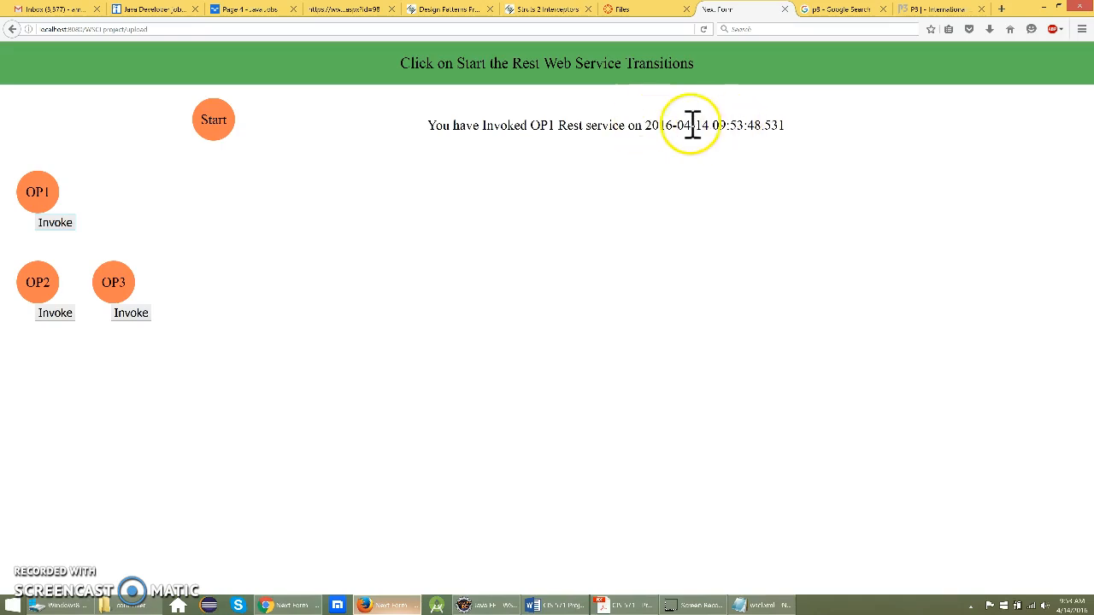
mouse_move(633, 130)
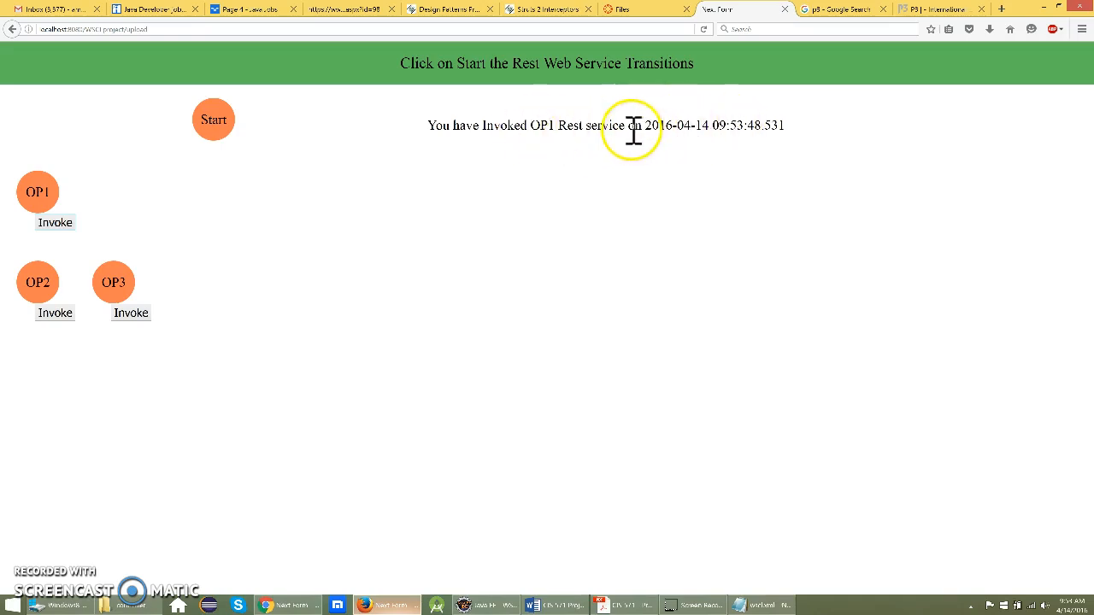
mouse_move(695, 125)
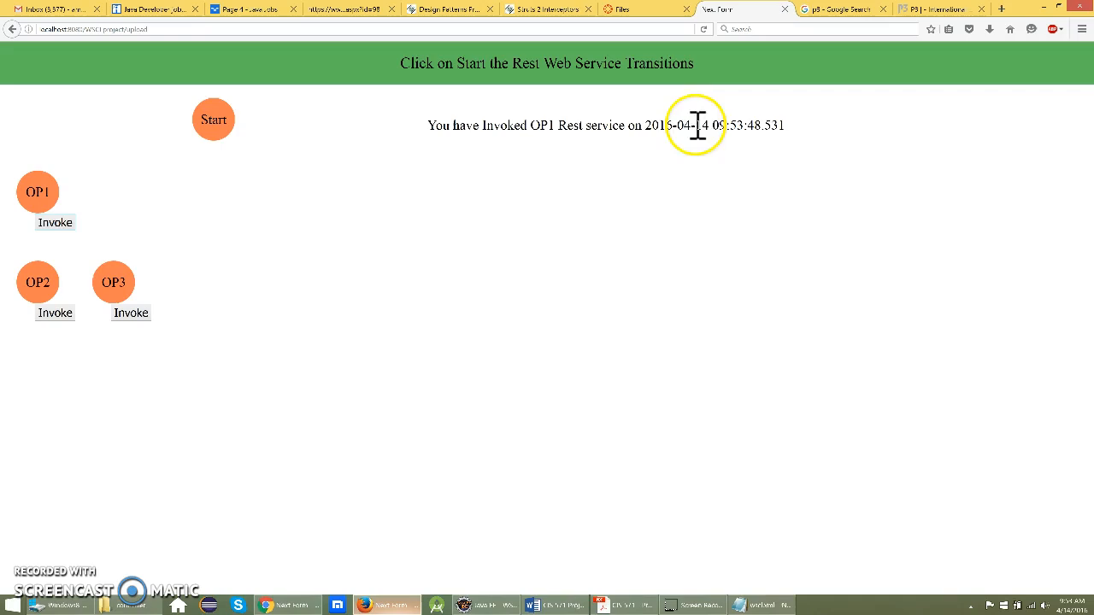
mouse_move(359, 205)
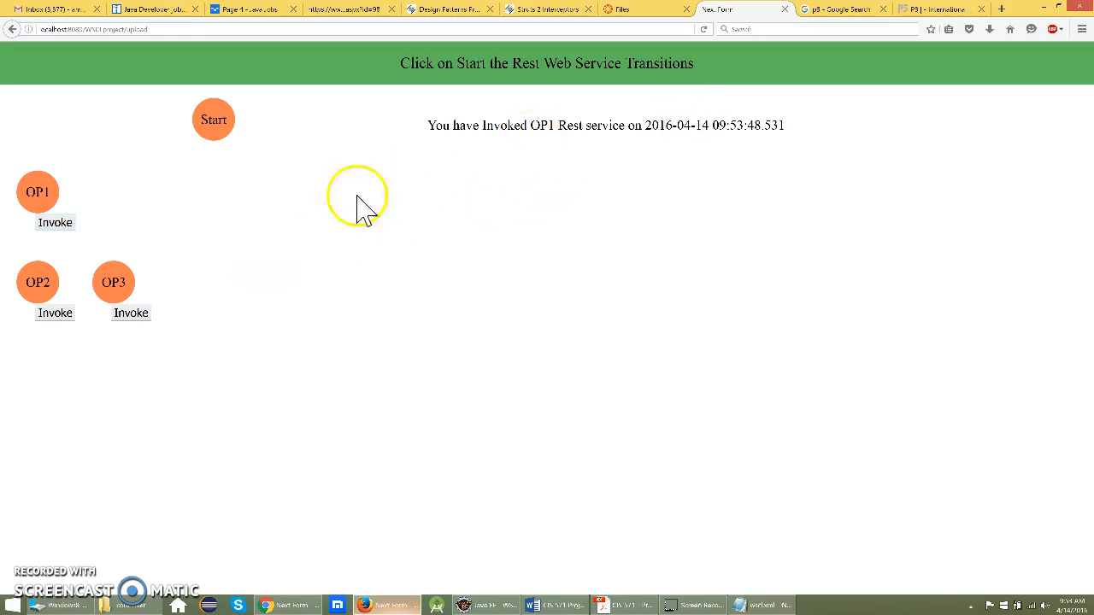
left_click(131, 313)
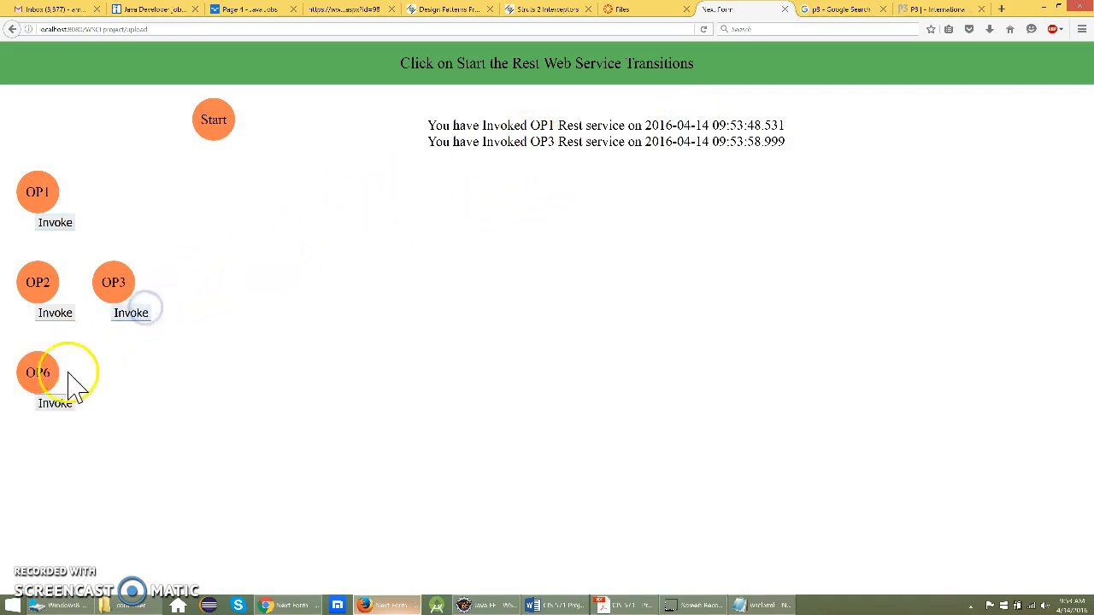
left_click(54, 403)
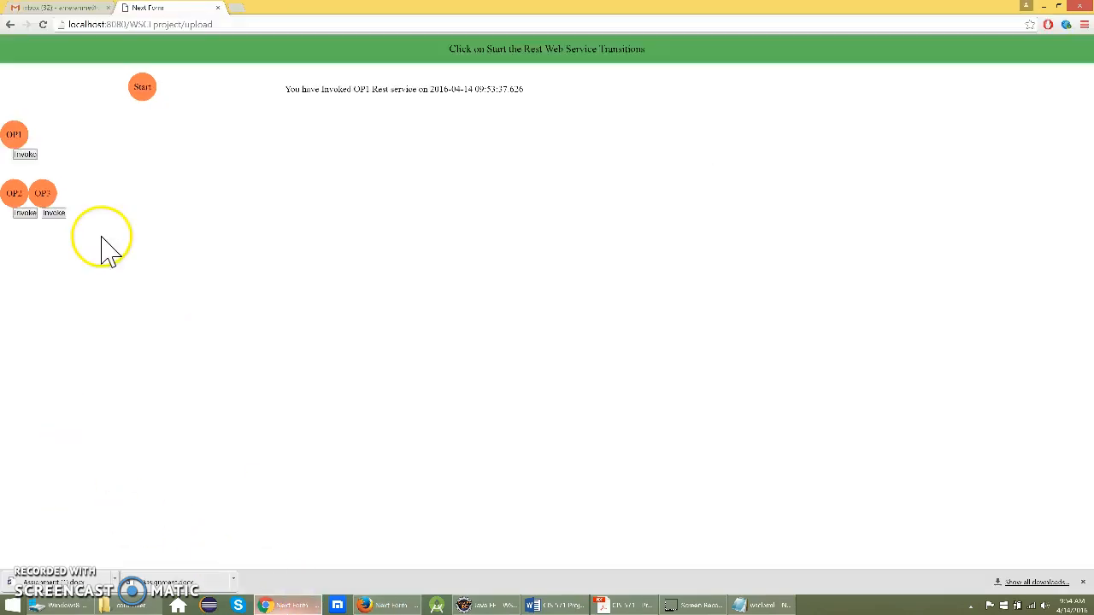
Invoke OP3 in Chrome, then bring the Word design document forward.
left_click(53, 213)
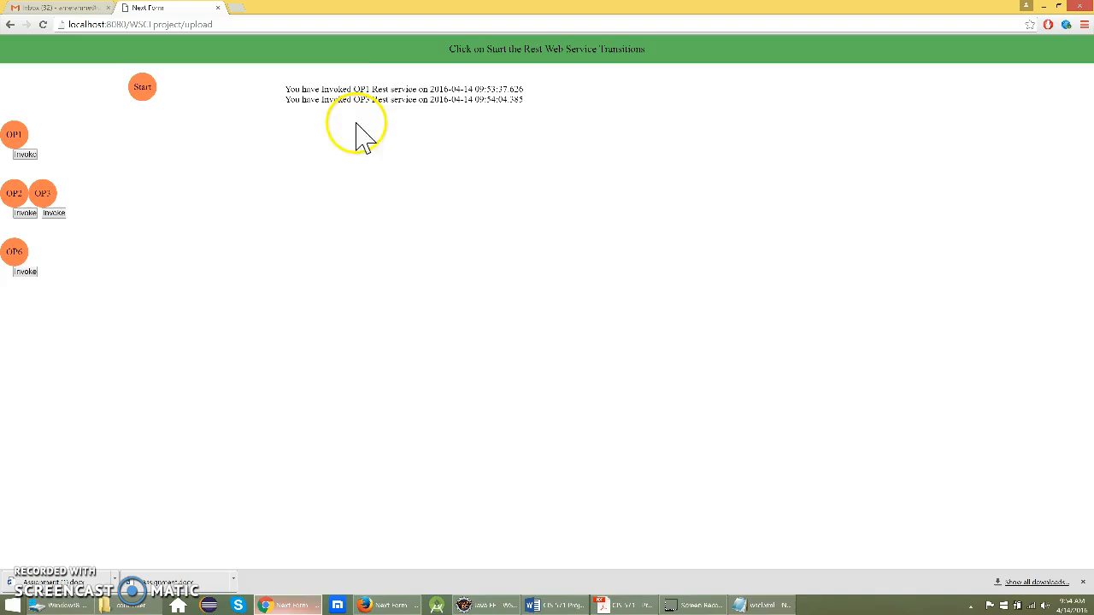
mouse_move(404, 105)
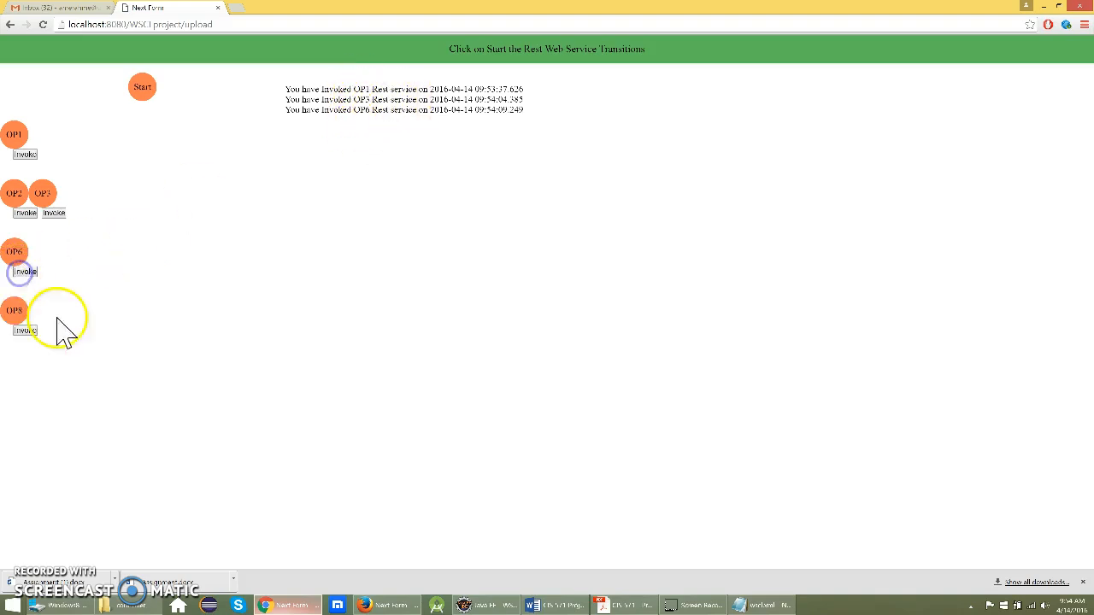
mouse_move(85, 513)
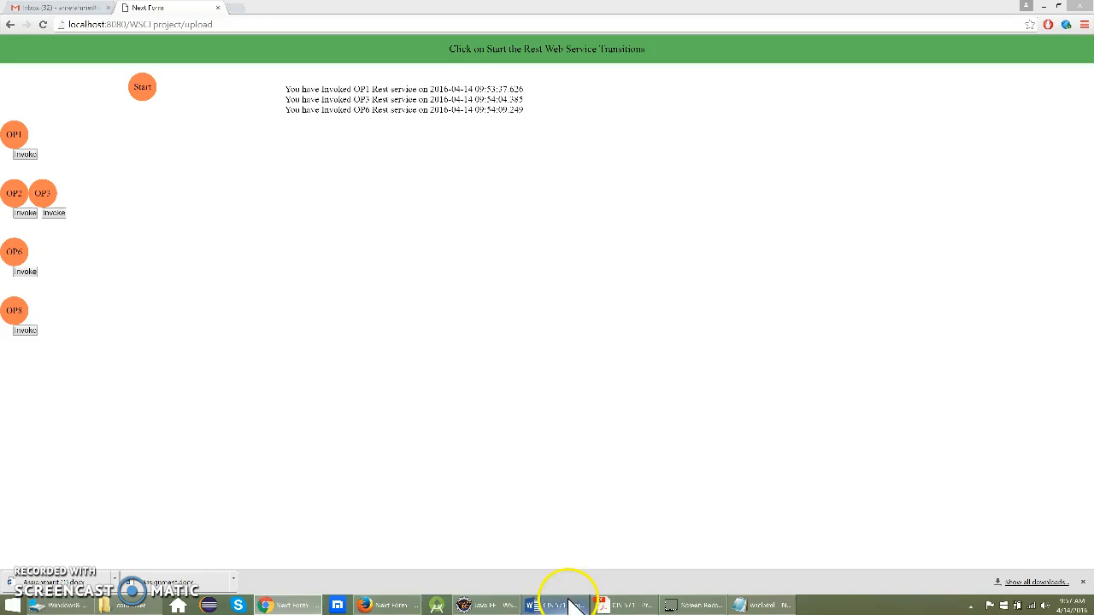
left_click(553, 605)
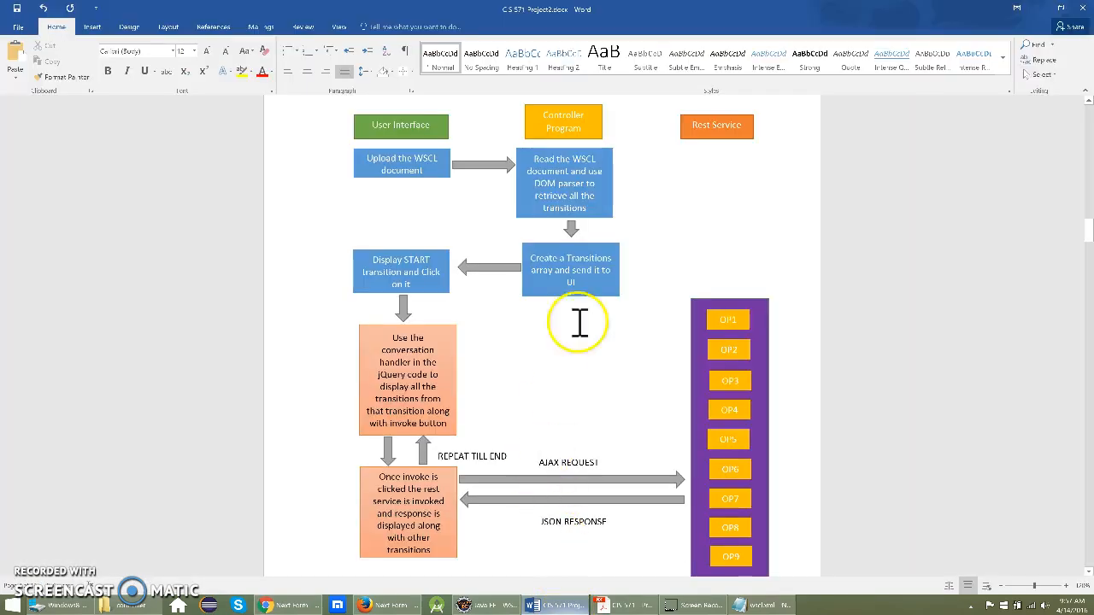
mouse_move(412, 168)
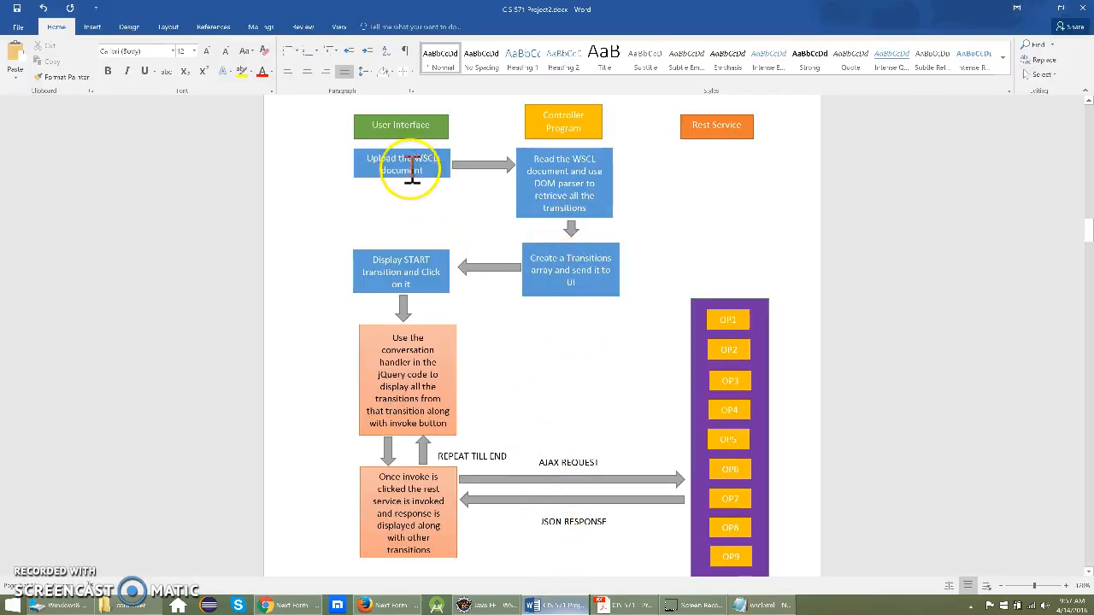
mouse_move(528, 174)
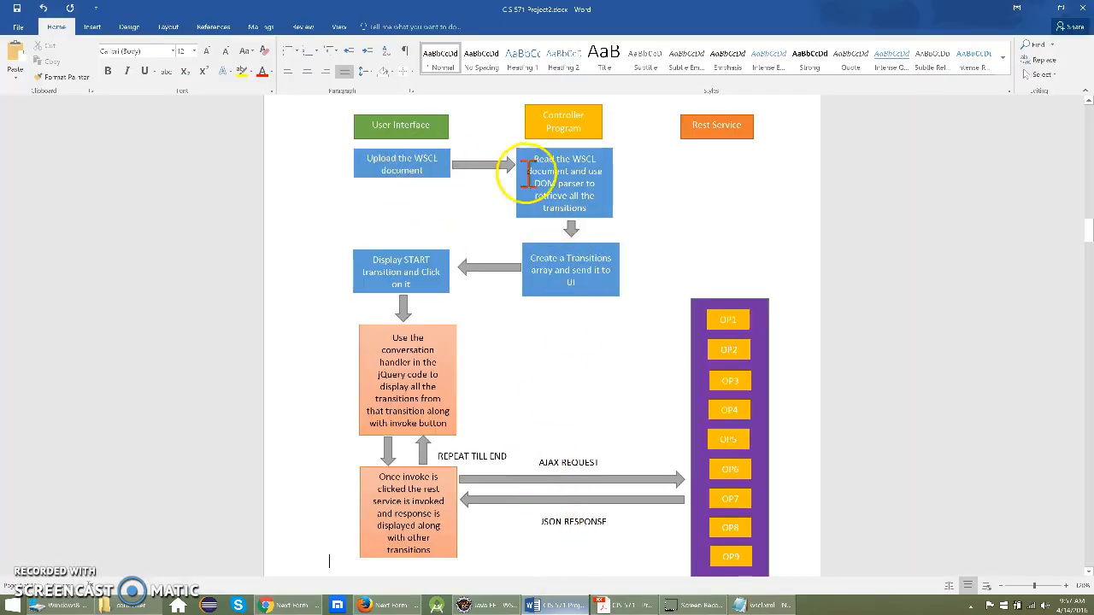
mouse_move(564, 201)
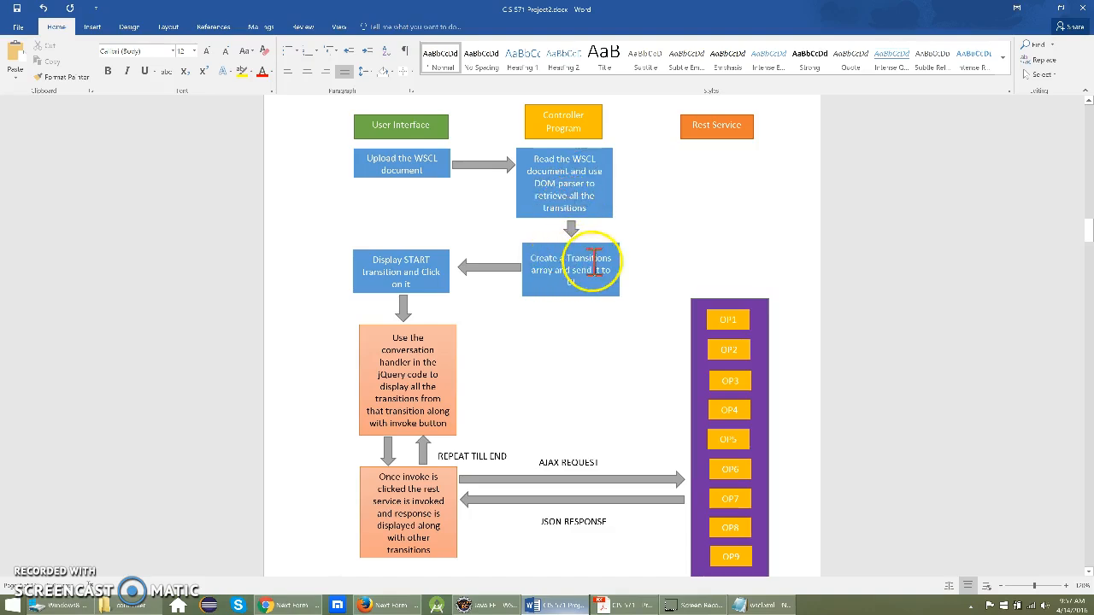
mouse_move(402, 284)
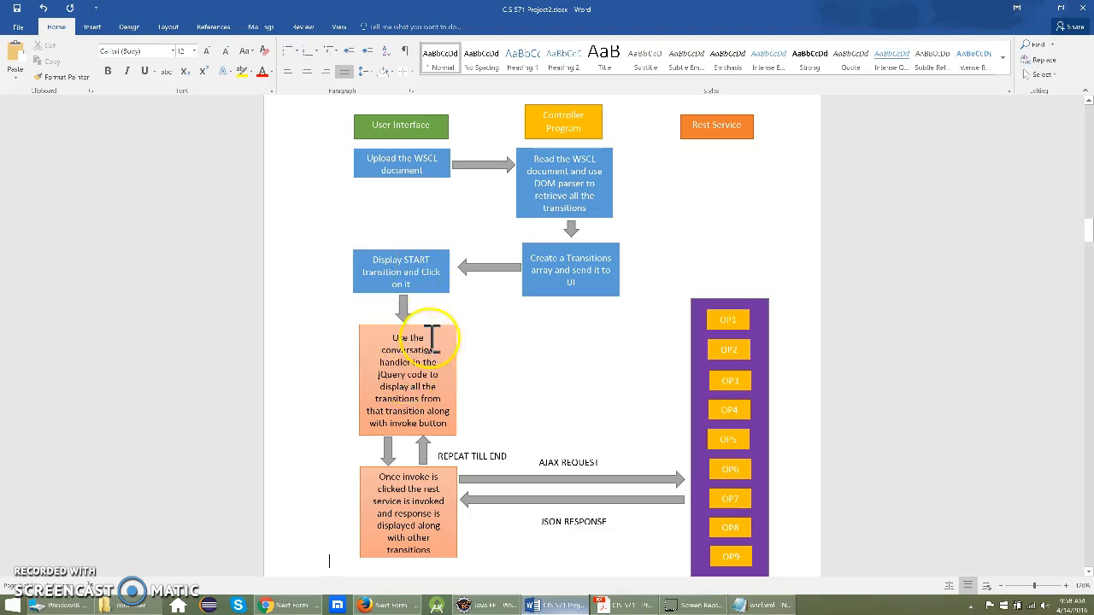
mouse_move(410, 474)
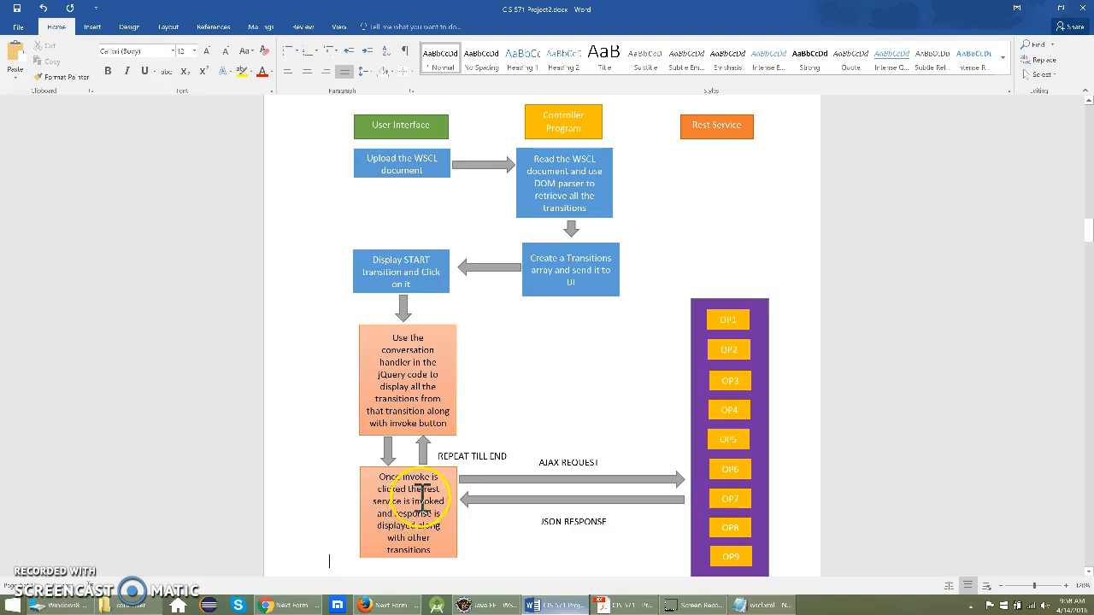
mouse_move(744, 410)
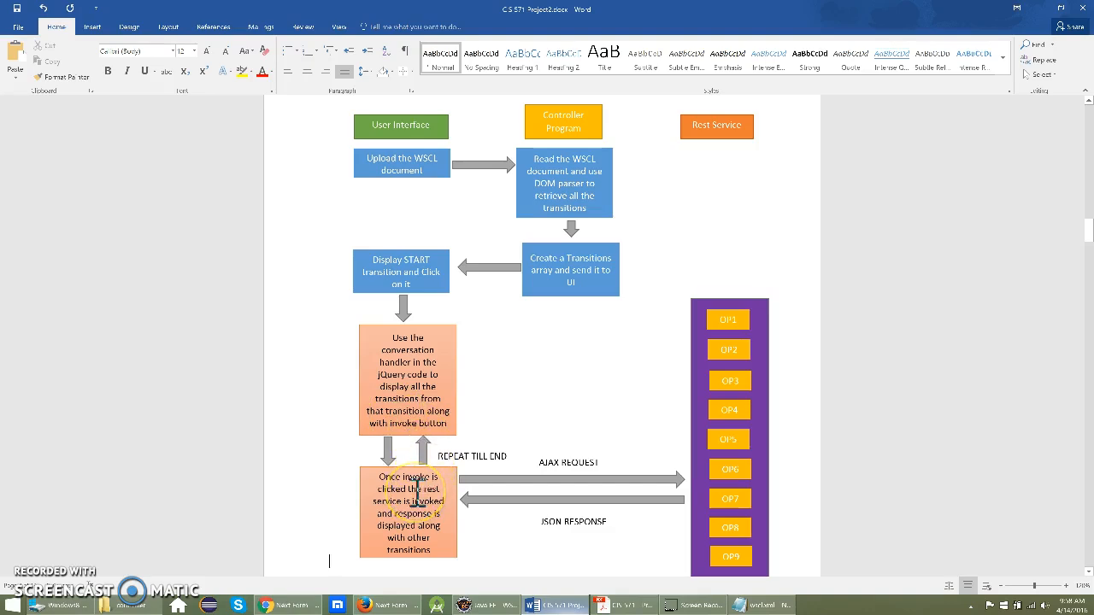
mouse_move(349, 494)
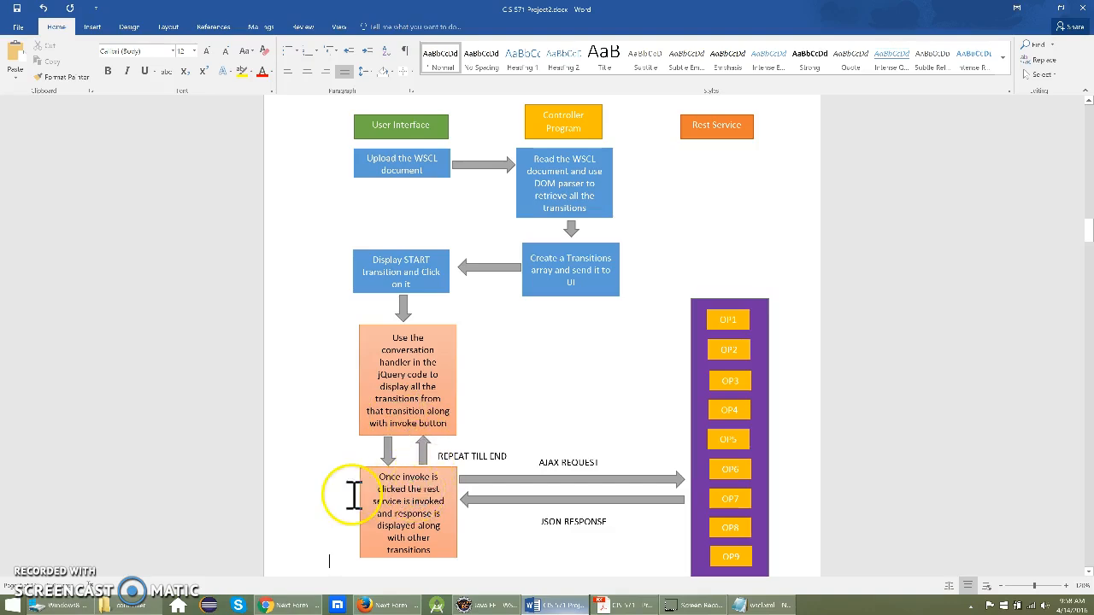